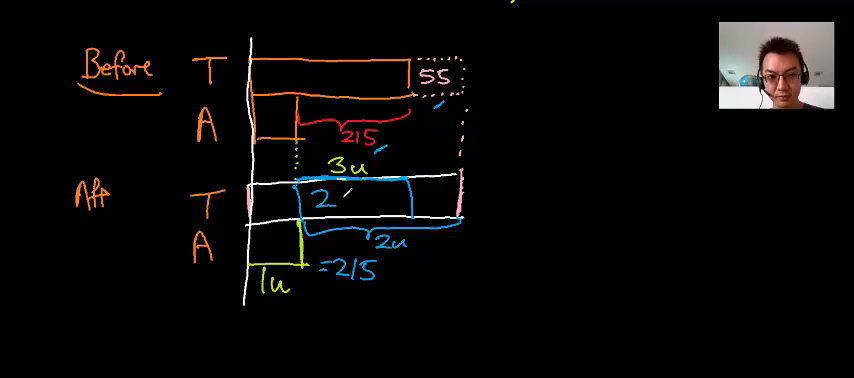
{"action": "type", "text": "15"}
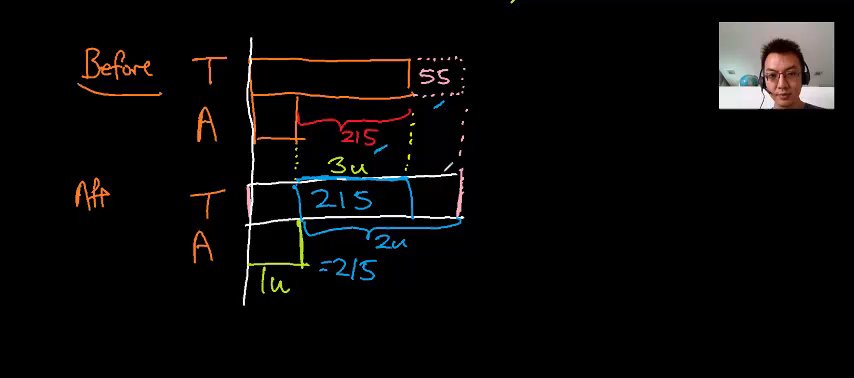
{"action": "type", "text": "55"}
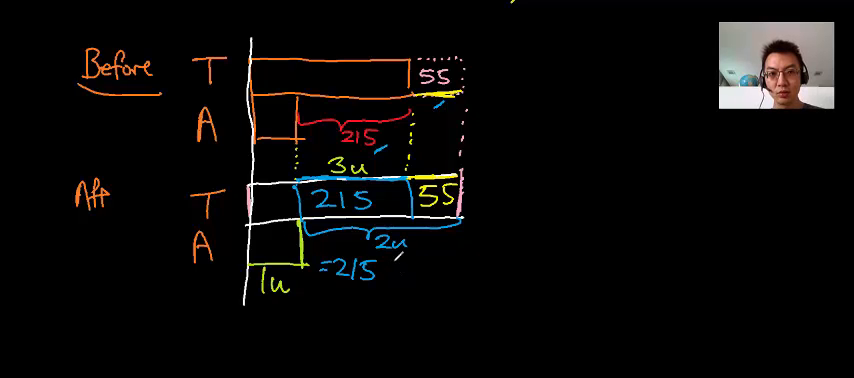
{"action": "type", "text": "+5"}
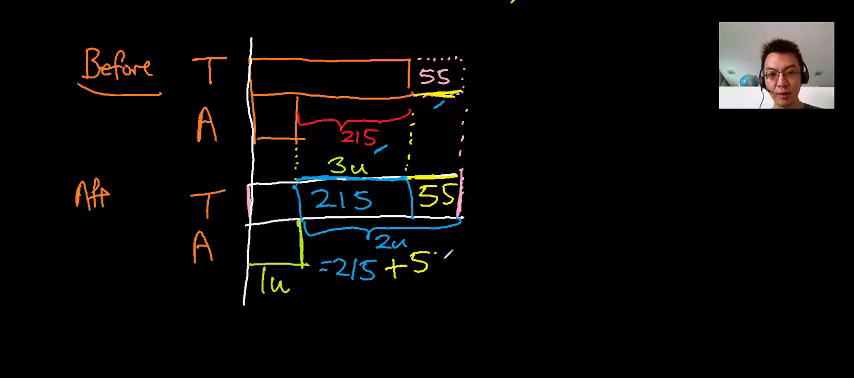